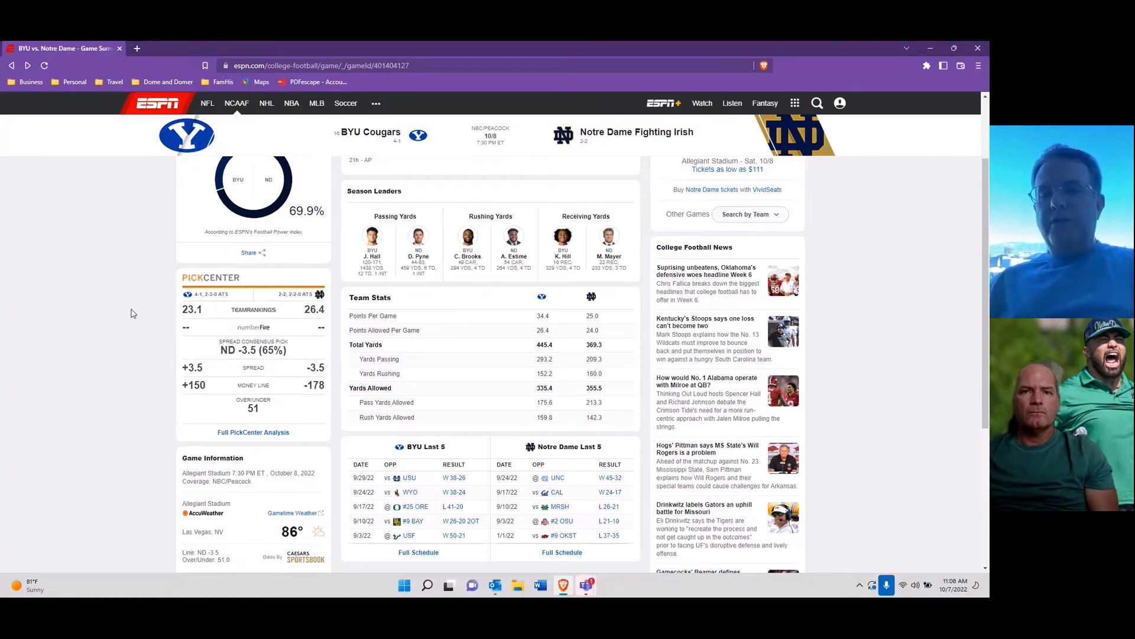
pyautogui.moveTo(418, 552)
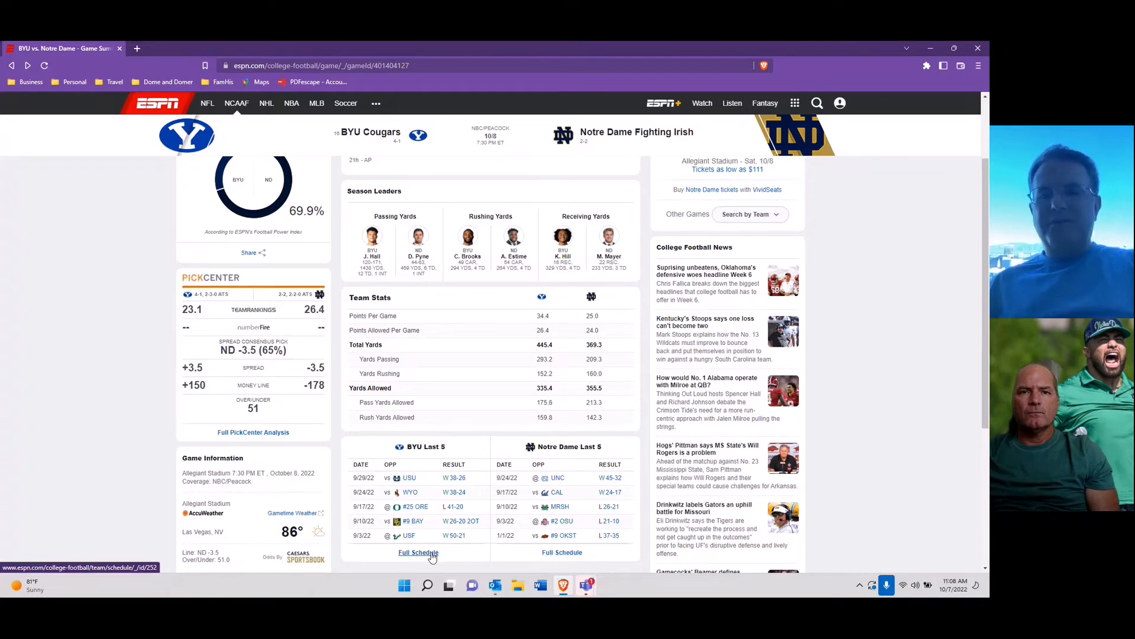
# Step: Go to BYU's full 2022 season schedule from the game page's Last 5 section
pyautogui.click(417, 552)
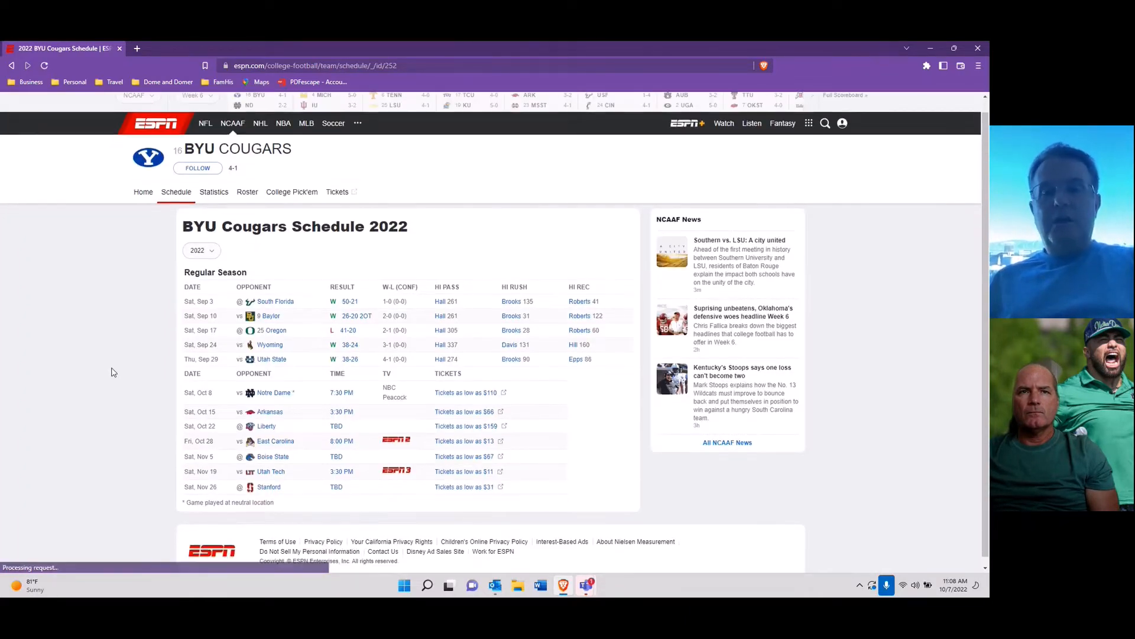
# Step: Scroll up the BYU schedule to show the 4-1 record and upcoming Notre Dame game
pyautogui.scroll(3)
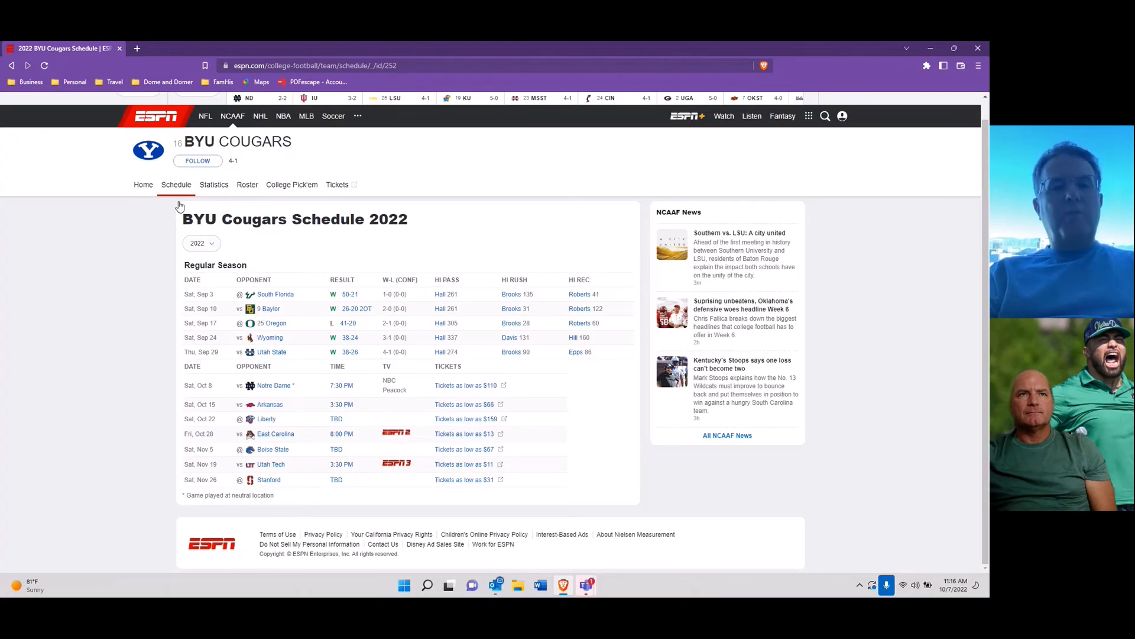
# Step: Go from BYU's Notre Dame game to Notre Dame's full 2022 schedule showing a 2-2 record
pyautogui.click(273, 384)
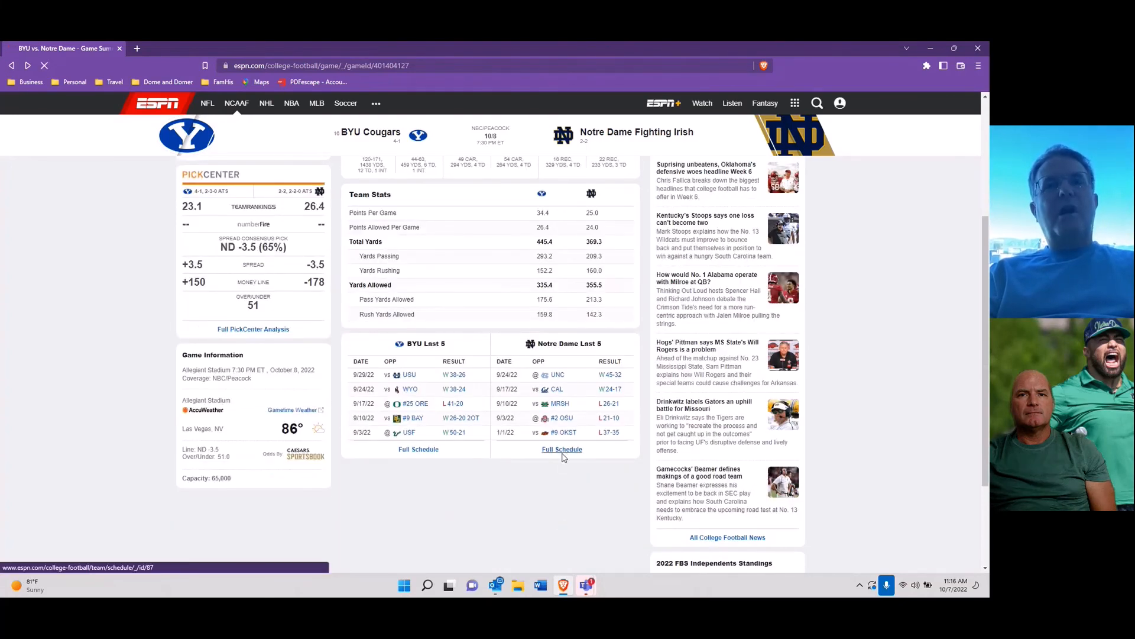
pyautogui.click(562, 450)
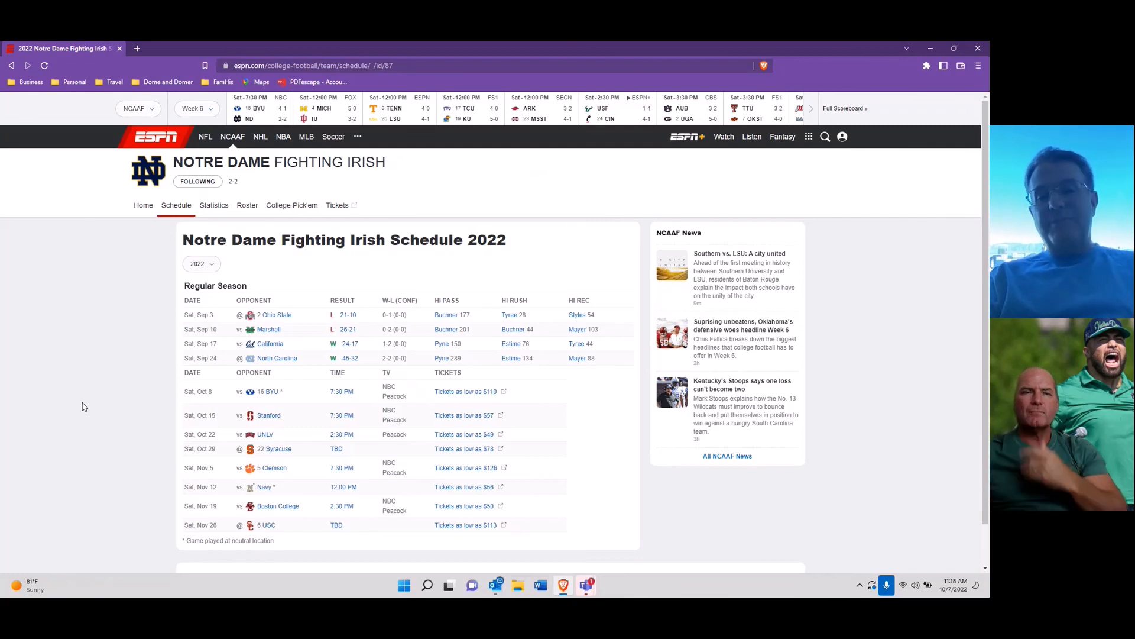
pyautogui.moveTo(277, 457)
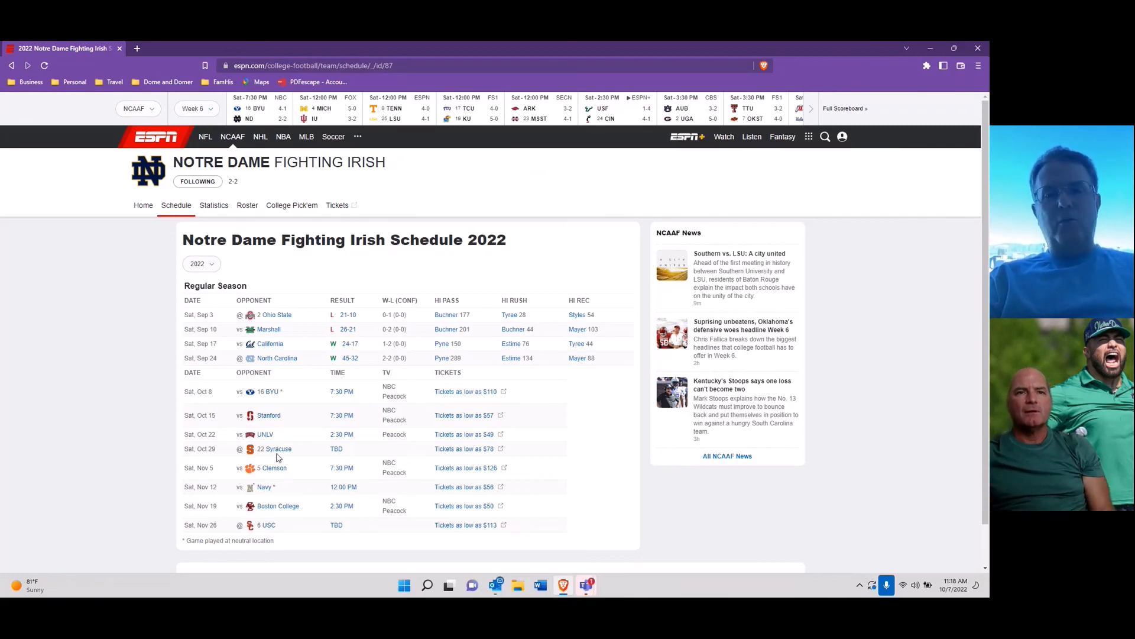
pyautogui.click(278, 448)
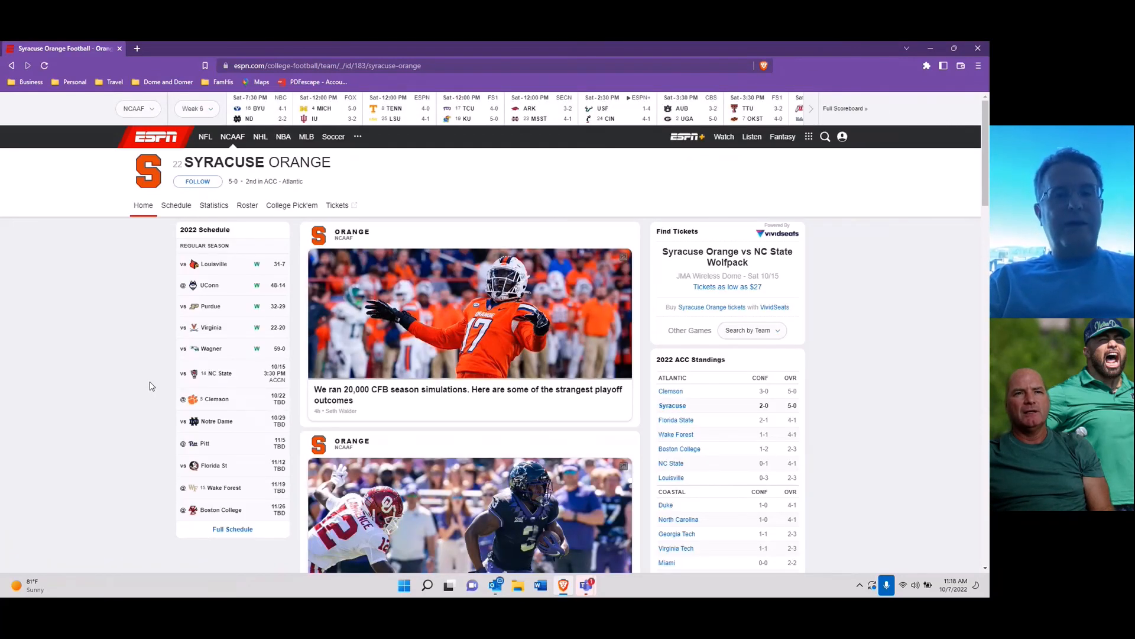
pyautogui.moveTo(207, 388)
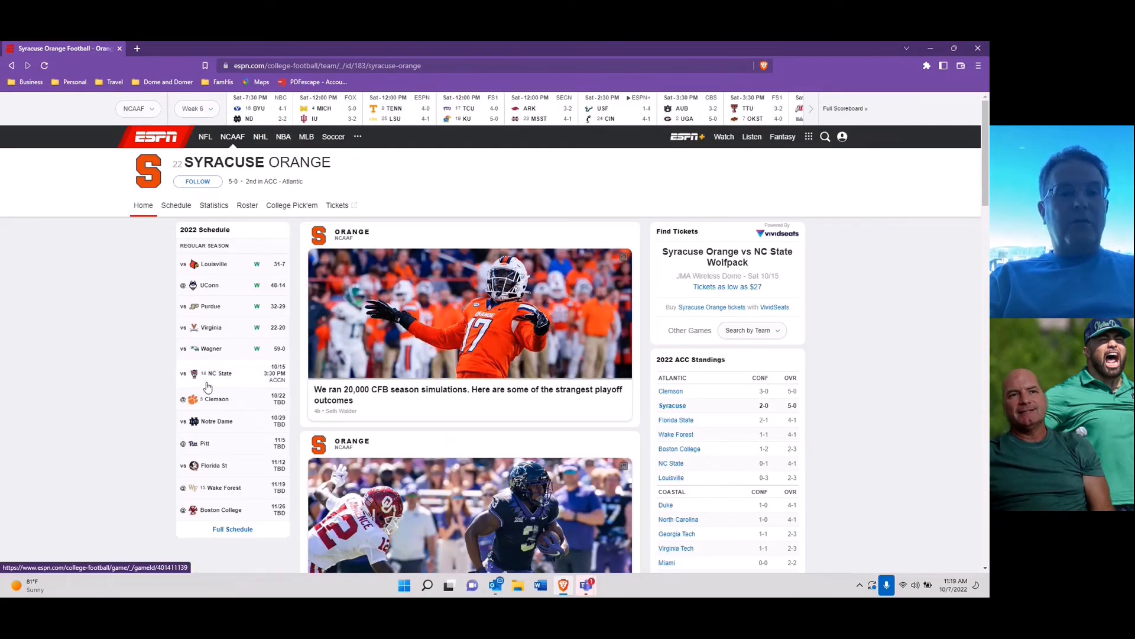
pyautogui.moveTo(134, 404)
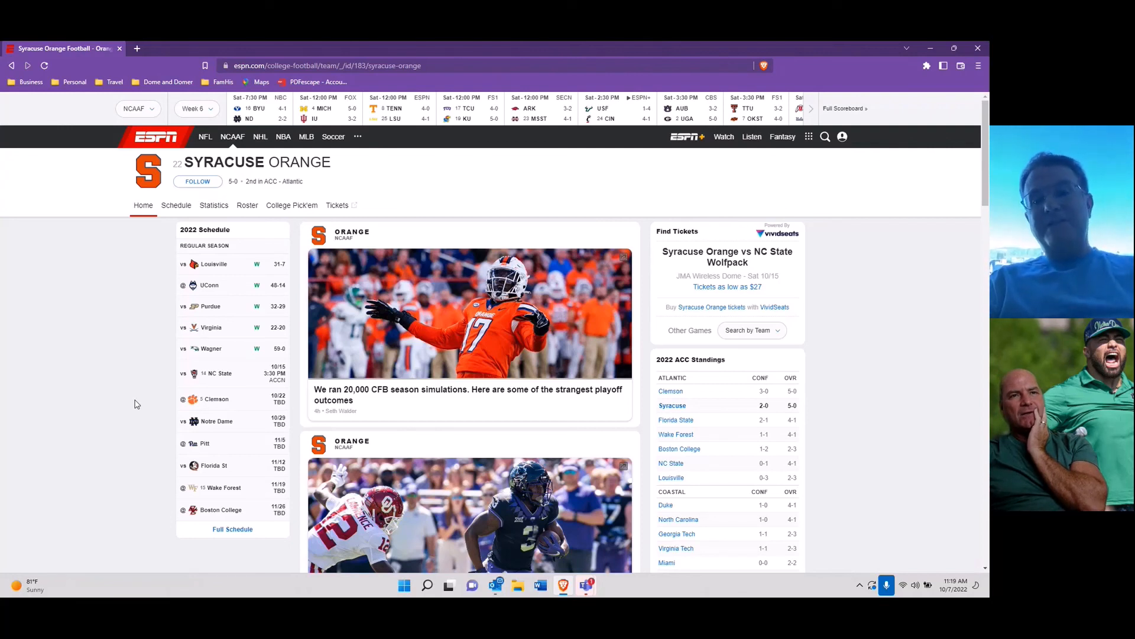
pyautogui.moveTo(225, 380)
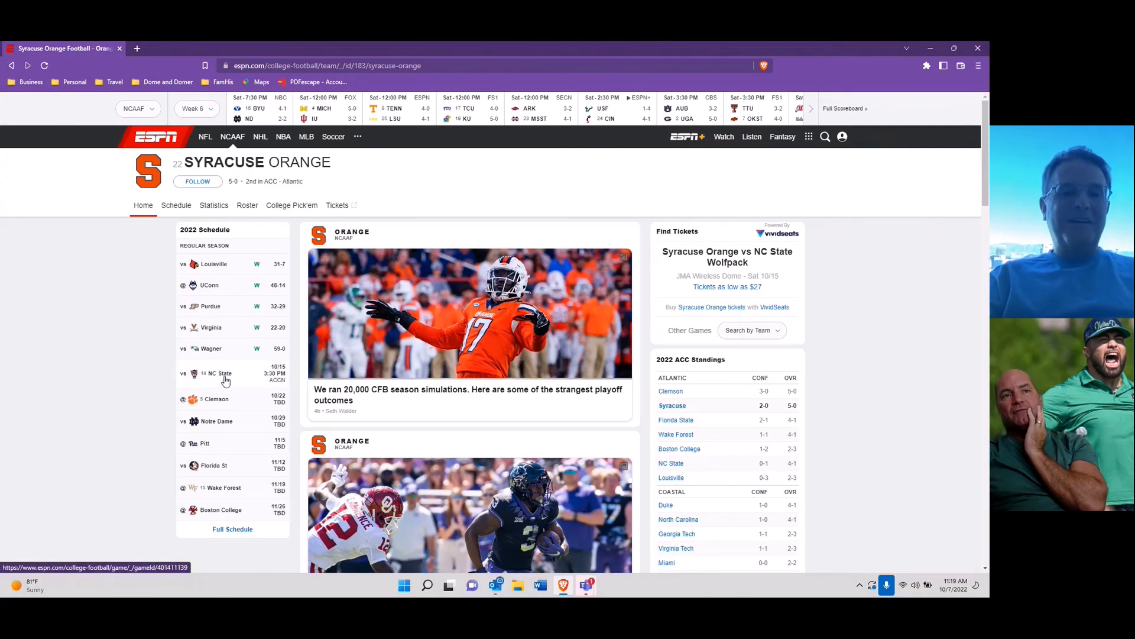
pyautogui.moveTo(220, 402)
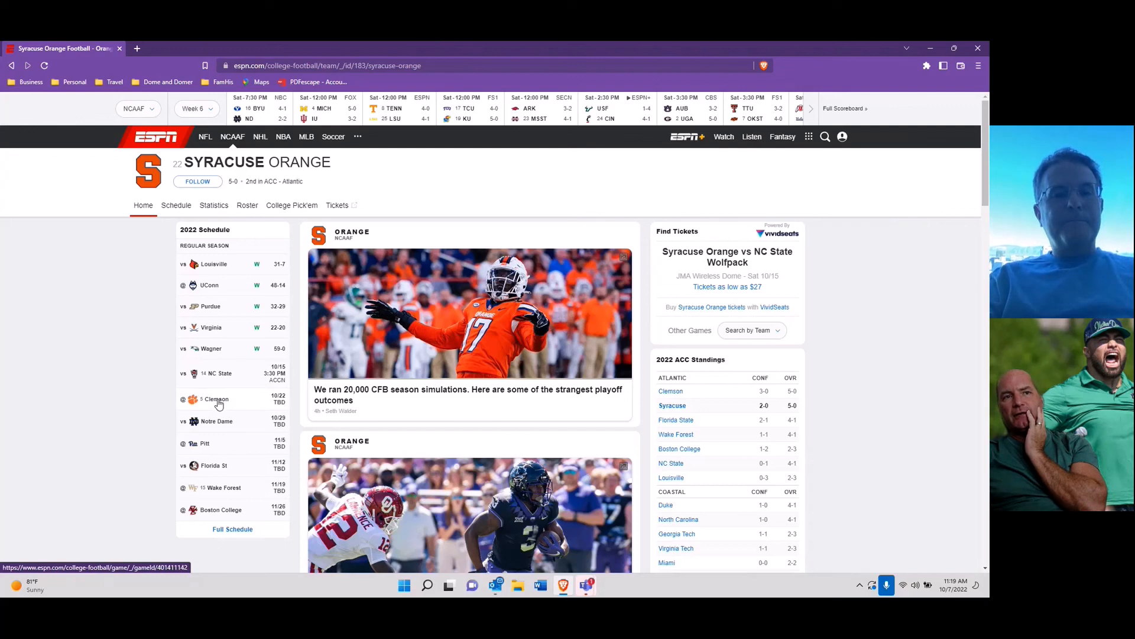
pyautogui.moveTo(214, 425)
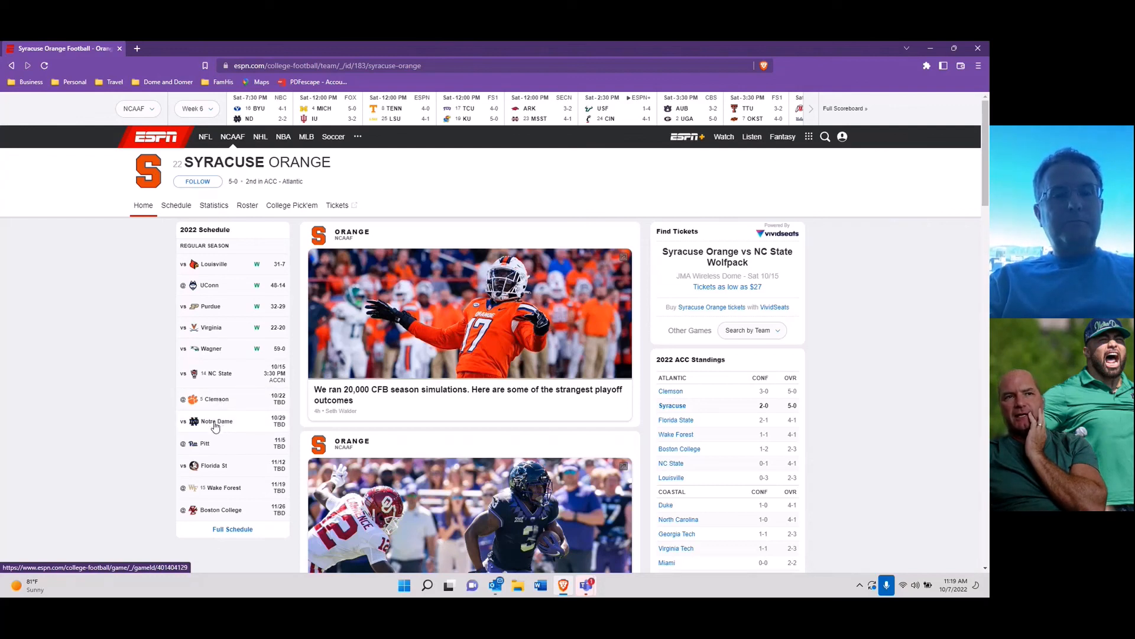
pyautogui.moveTo(119, 426)
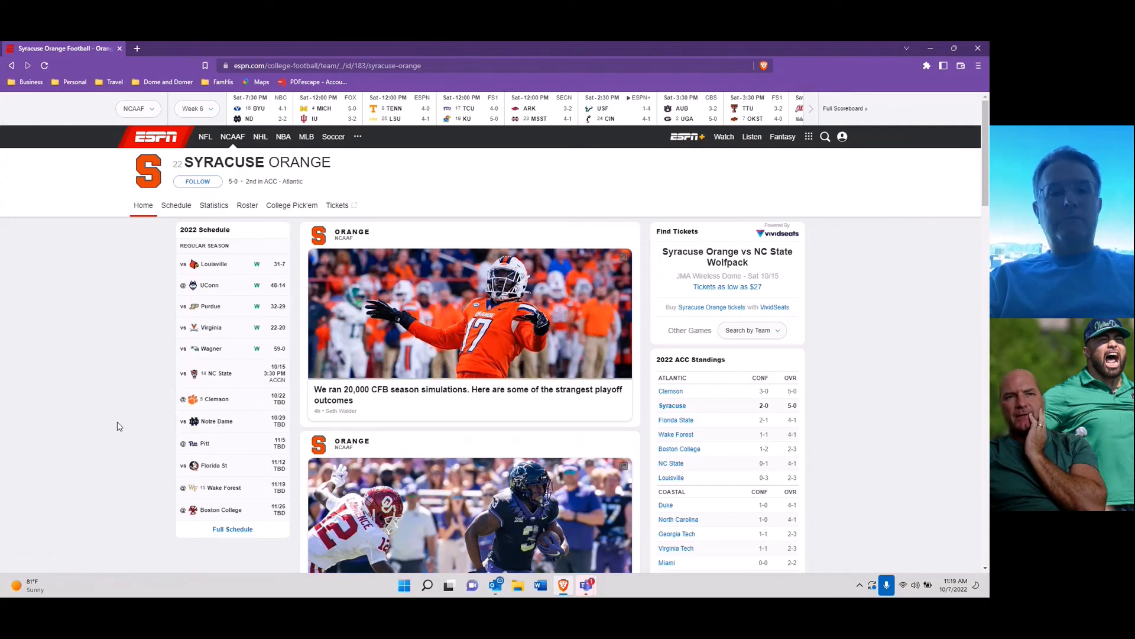
pyautogui.moveTo(227, 380)
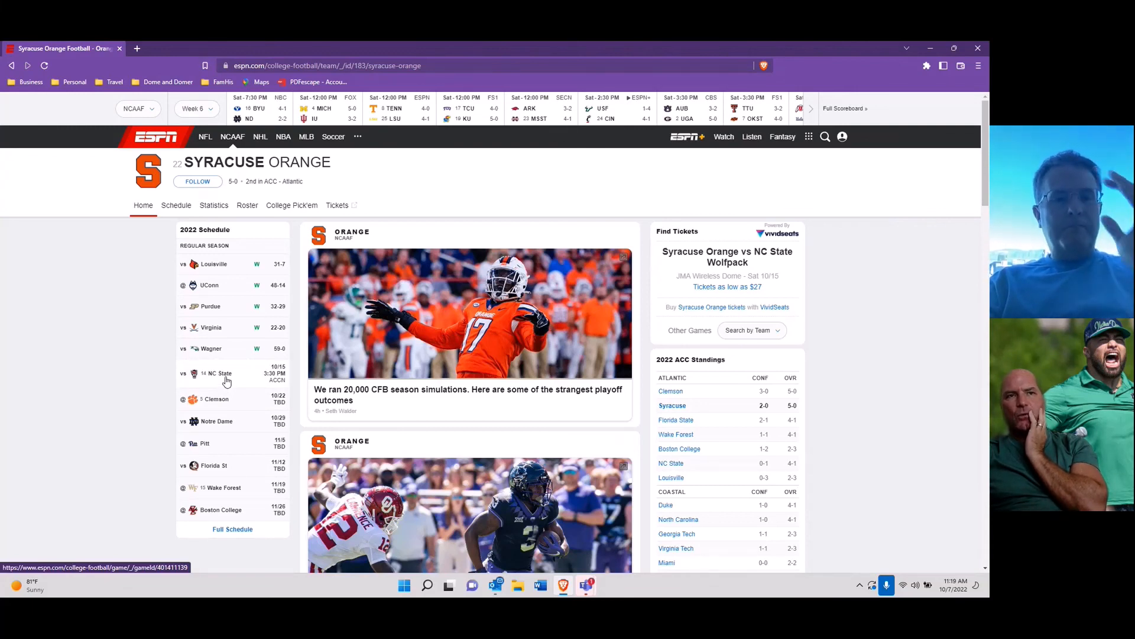
pyautogui.moveTo(227, 403)
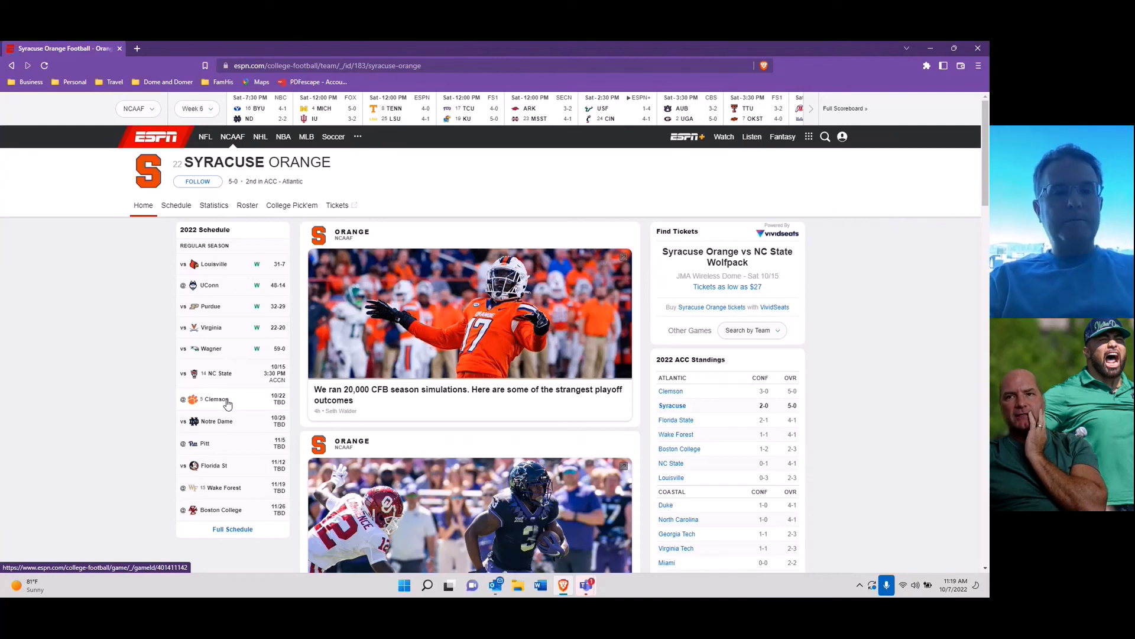
pyautogui.moveTo(141, 367)
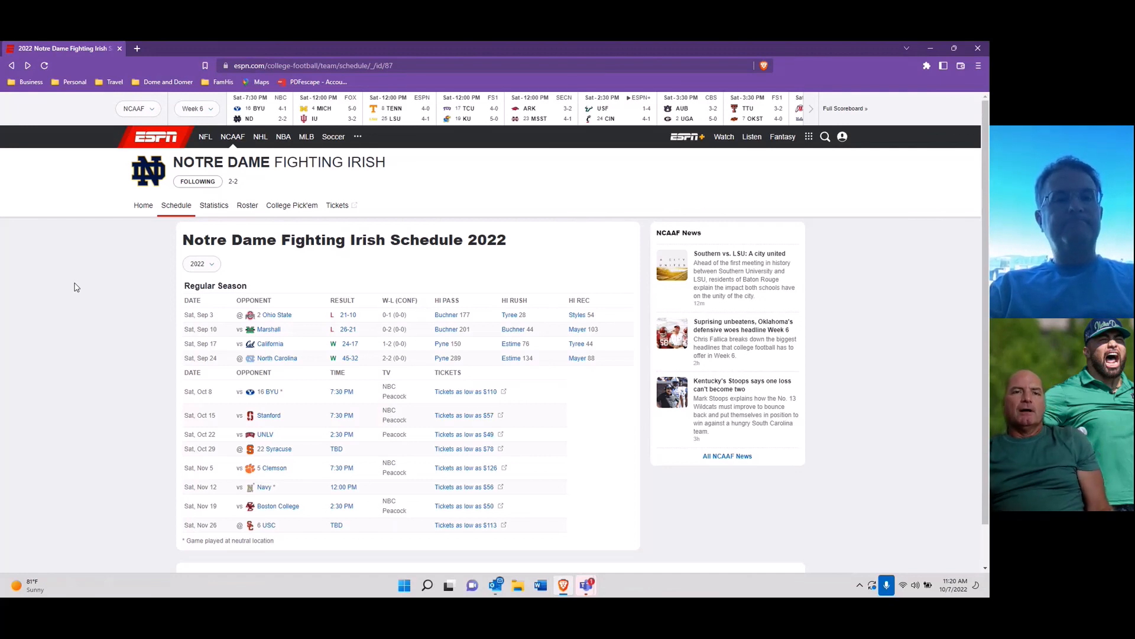
pyautogui.moveTo(111, 343)
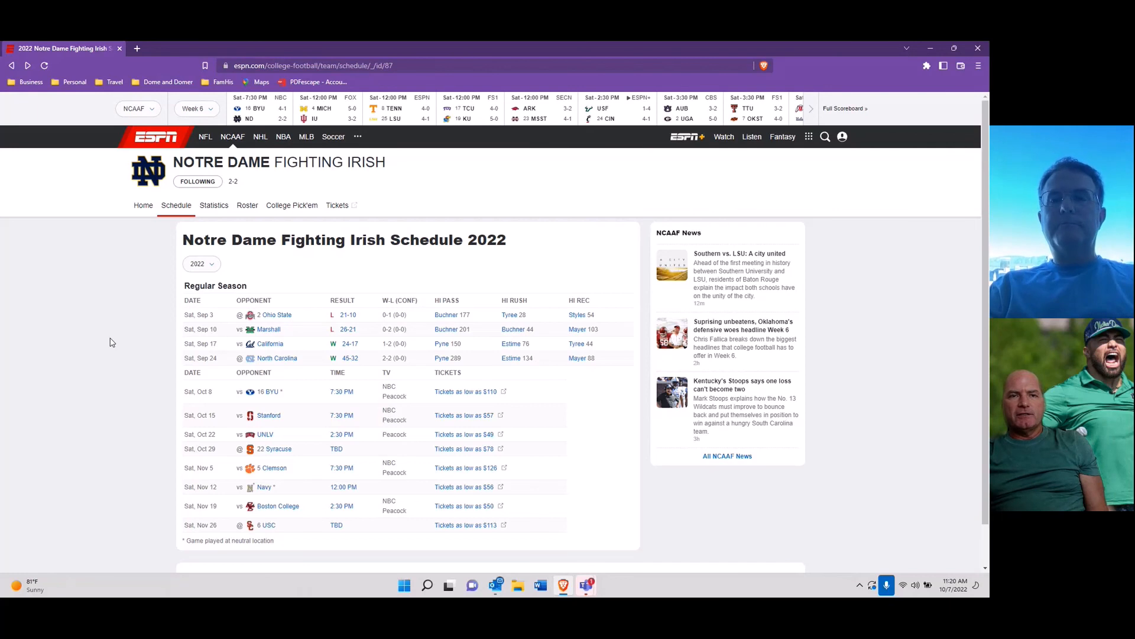
pyautogui.moveTo(314, 393)
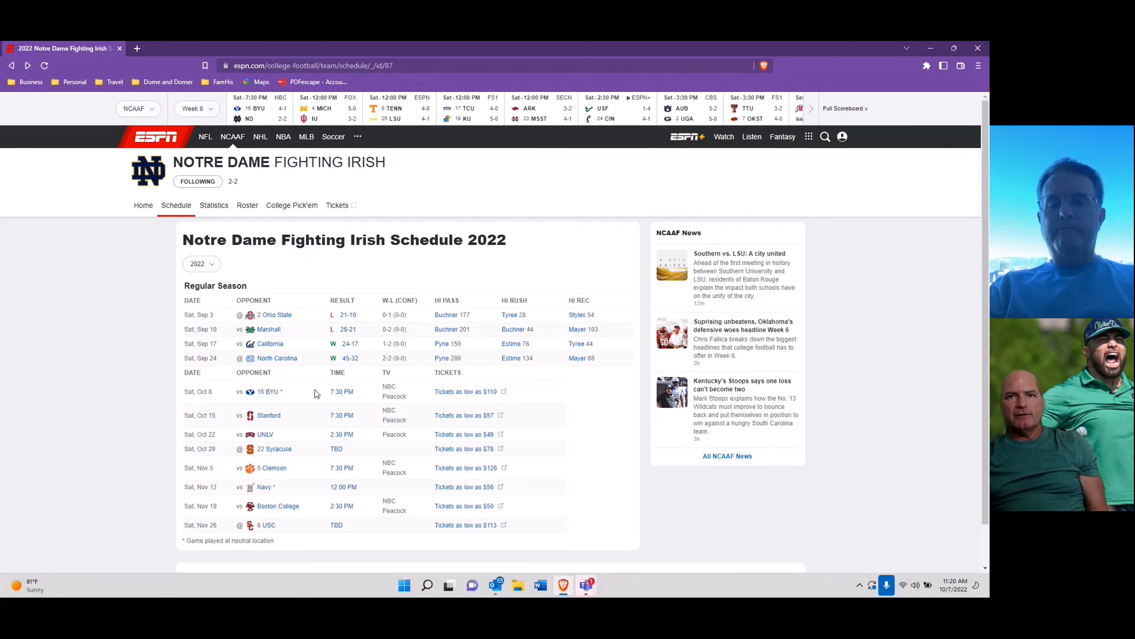
pyautogui.moveTo(750, 515)
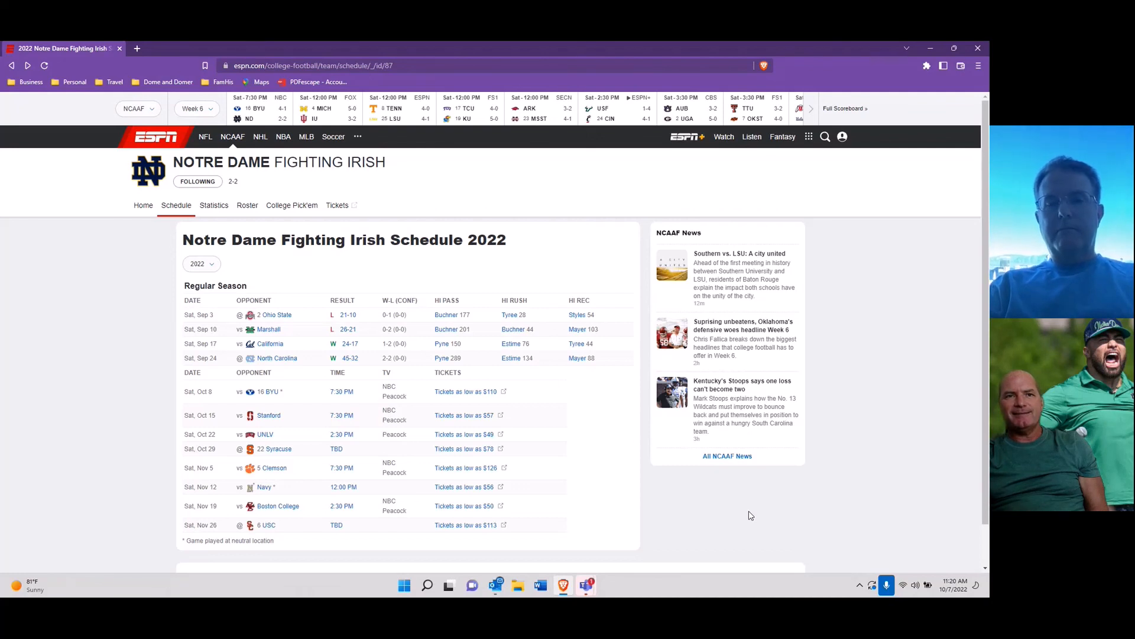
pyautogui.moveTo(783, 512)
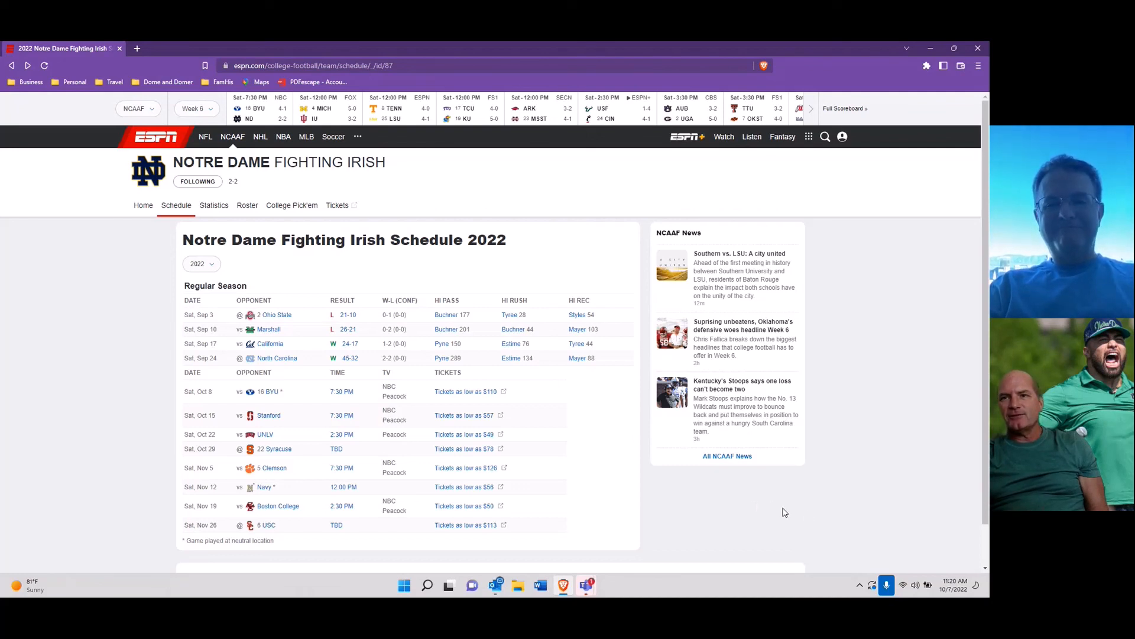